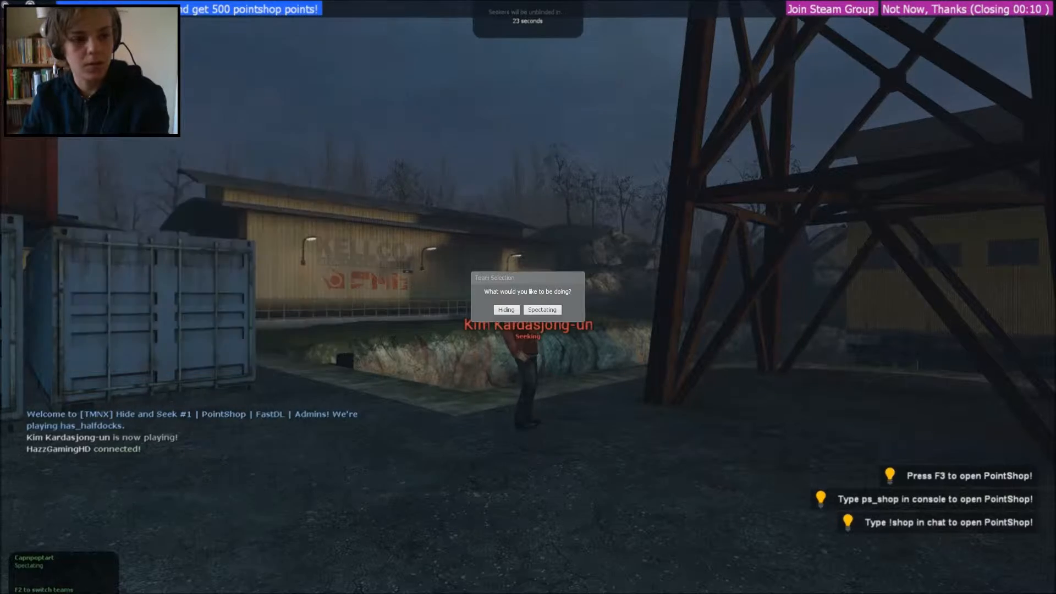
left_click(506, 309)
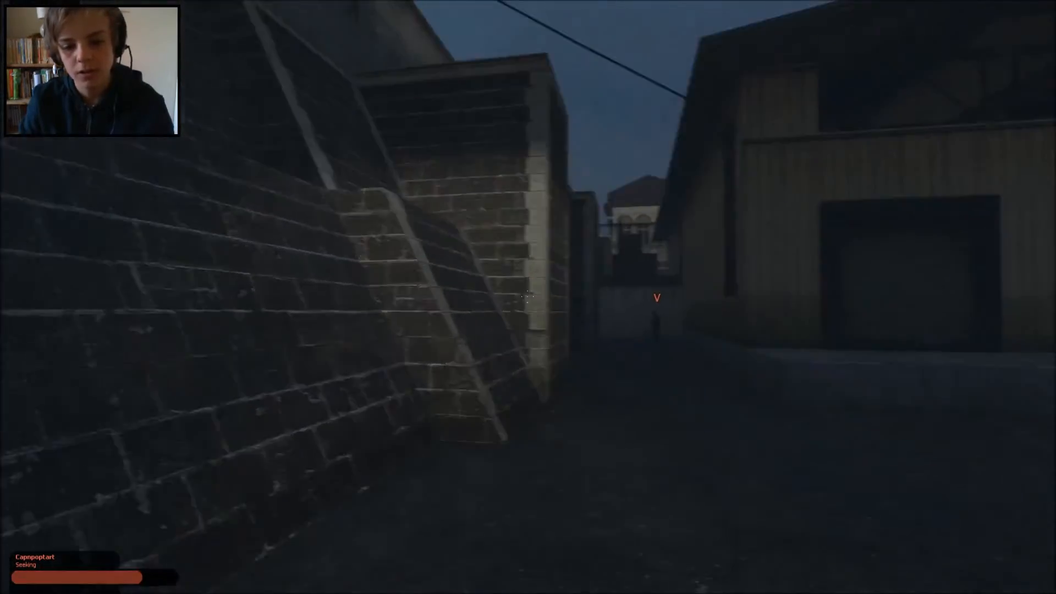
mouse_move(528, 296)
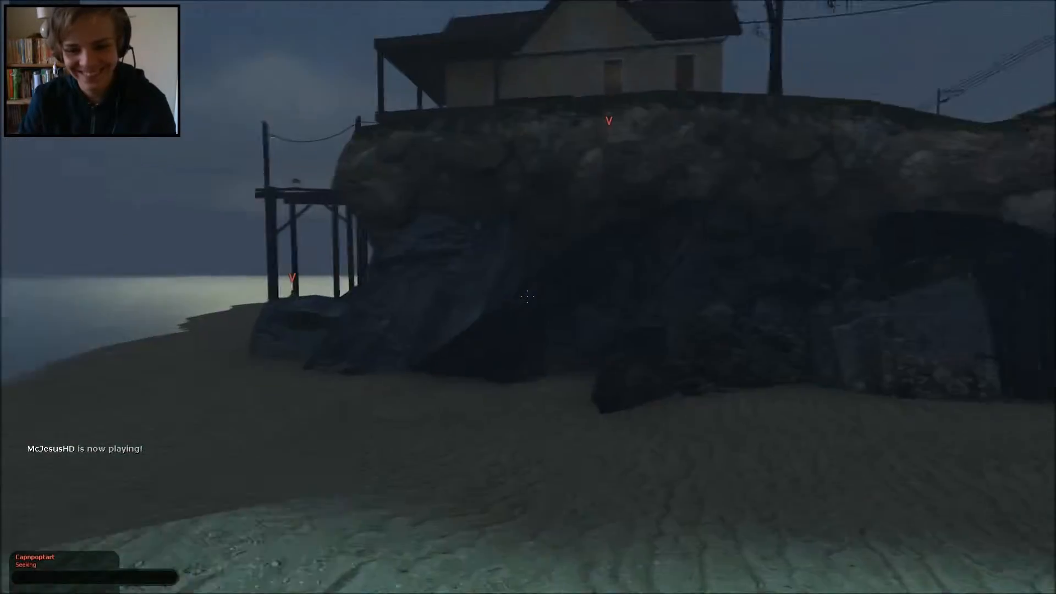
mouse_move(528, 297)
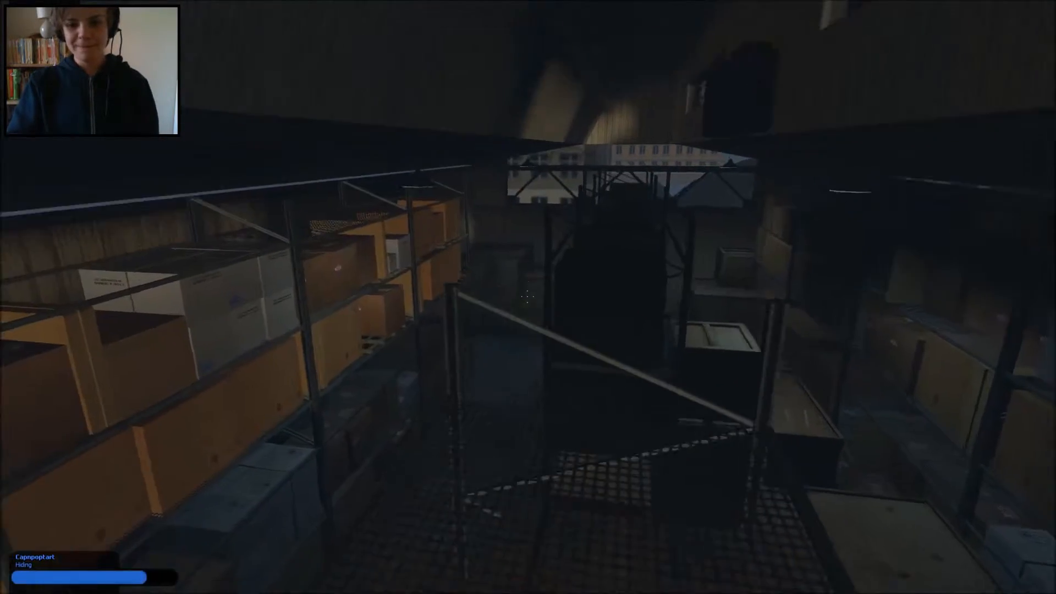
mouse_move(528, 297)
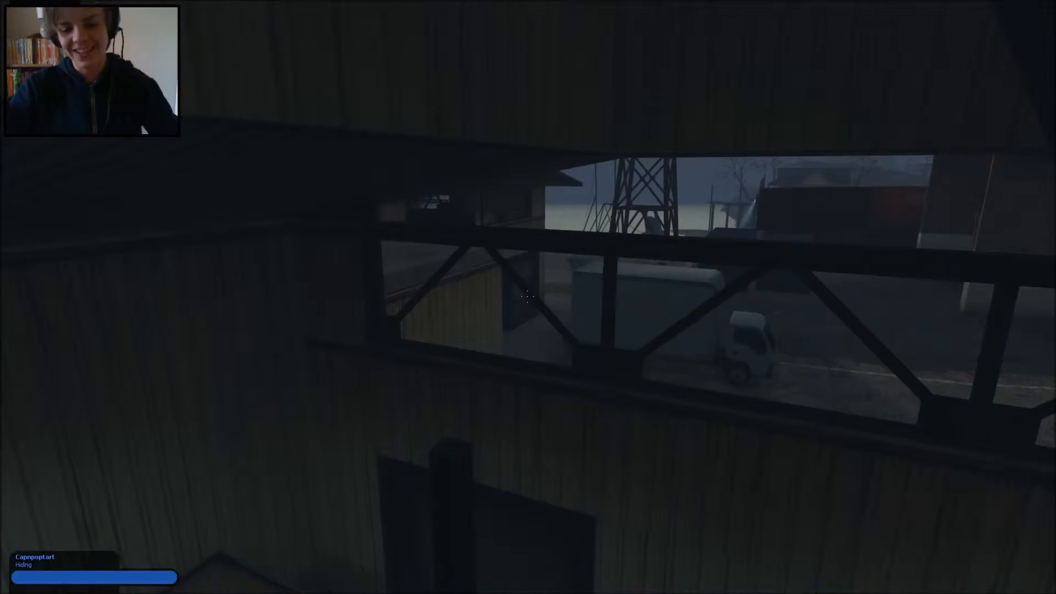
mouse_move(528, 297)
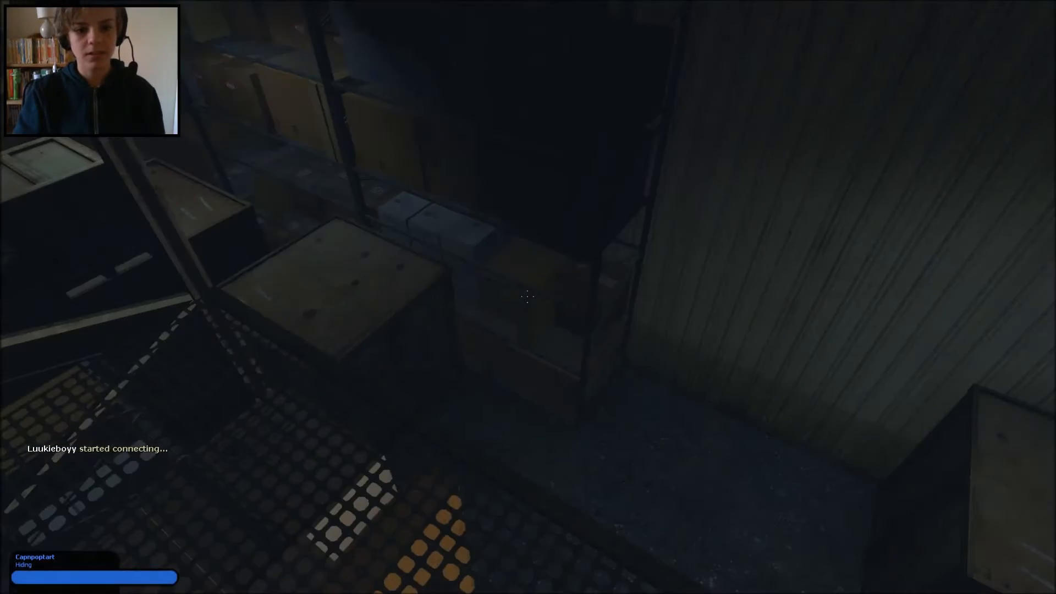
mouse_move(528, 297)
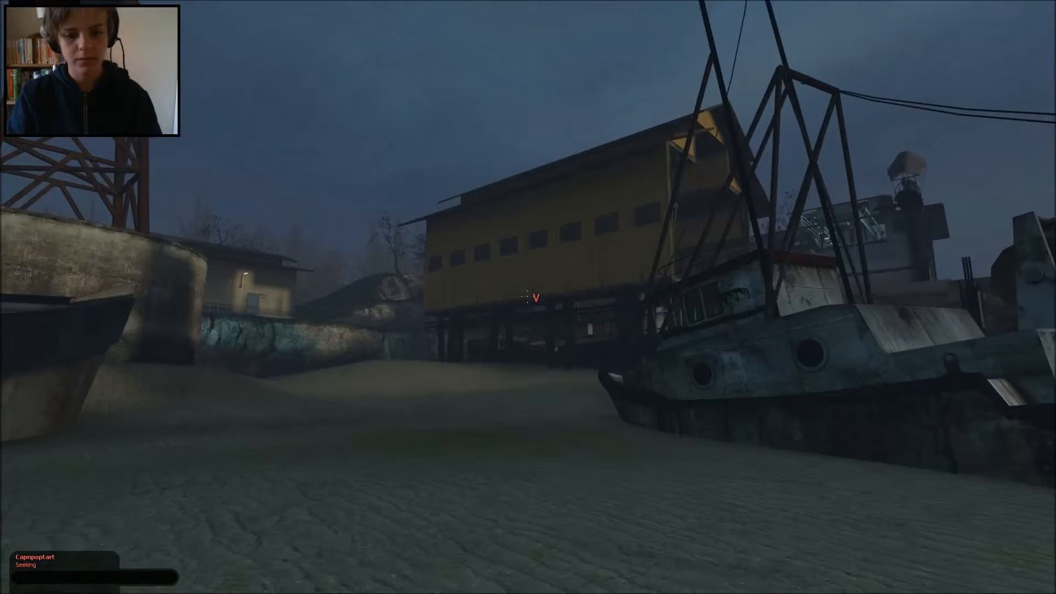
mouse_move(528, 297)
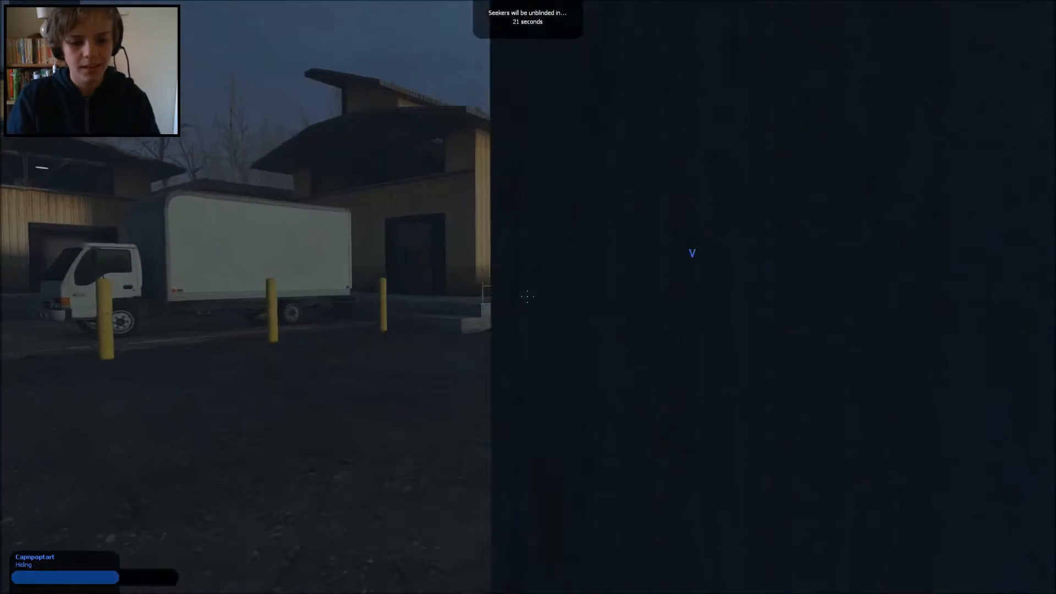
mouse_move(528, 297)
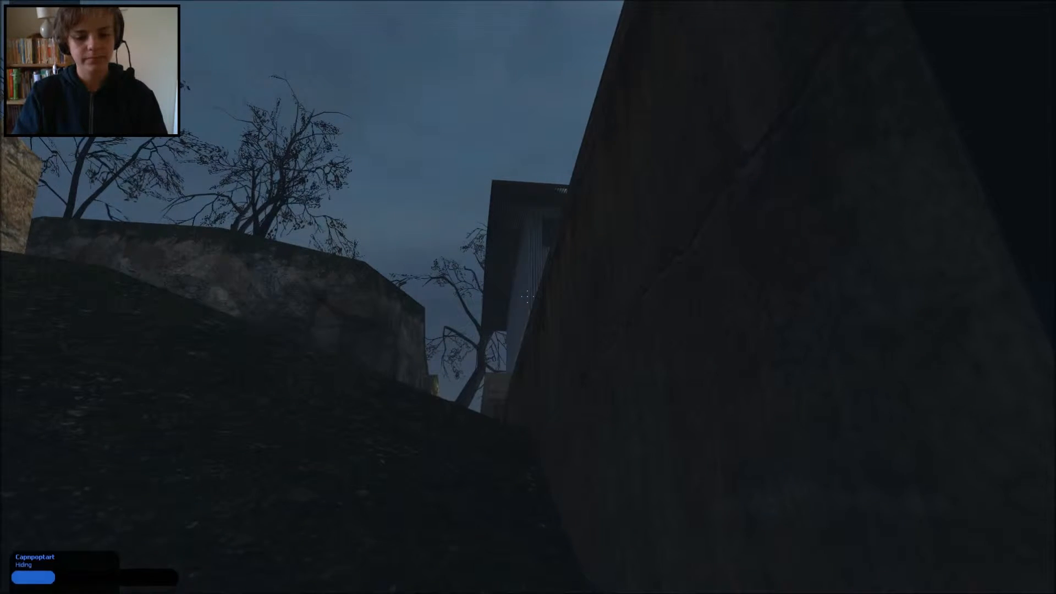
mouse_move(528, 297)
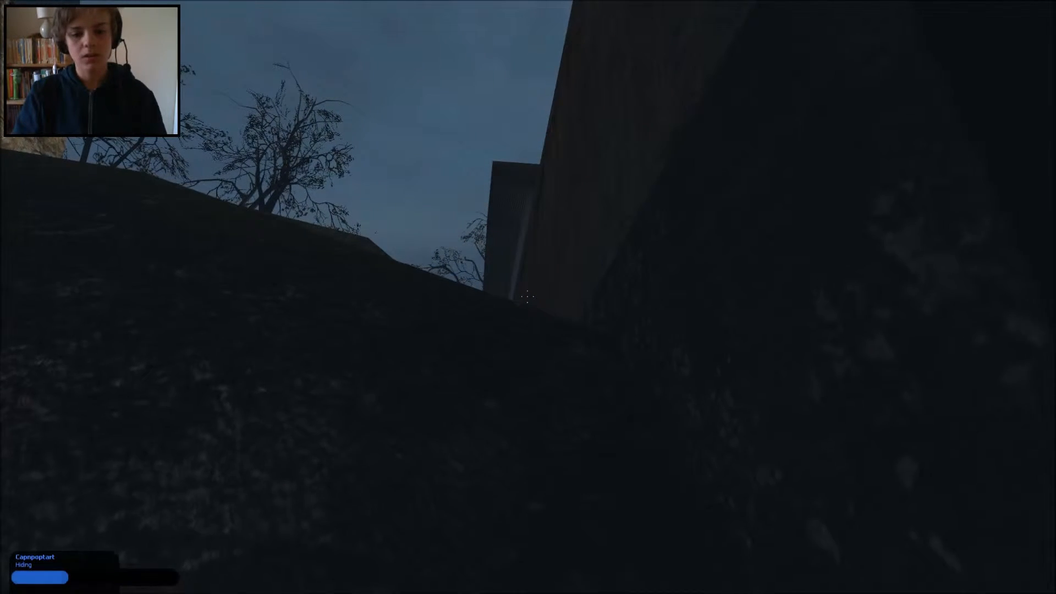